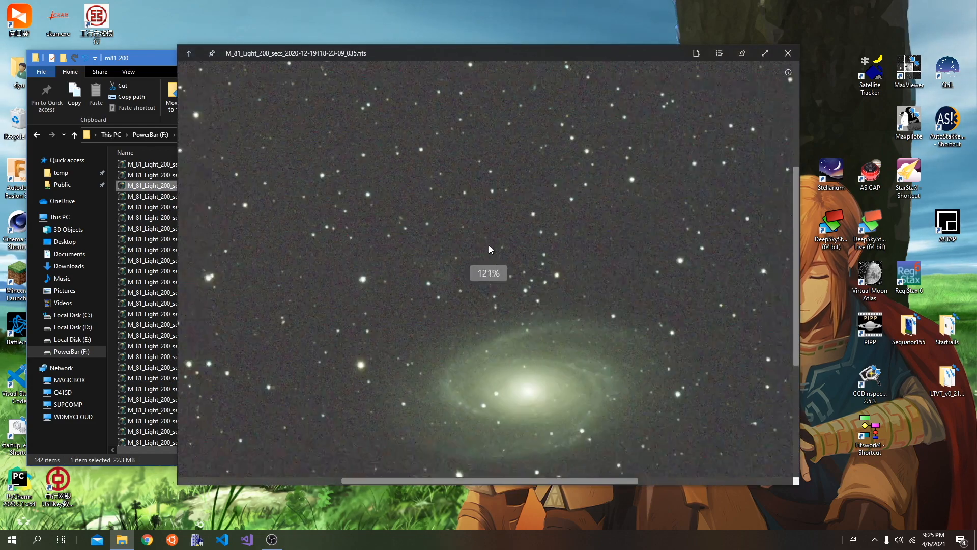
Step: Zoom into the M 81 FITS preview, view its header metadata, then close it
scroll(down, 3)
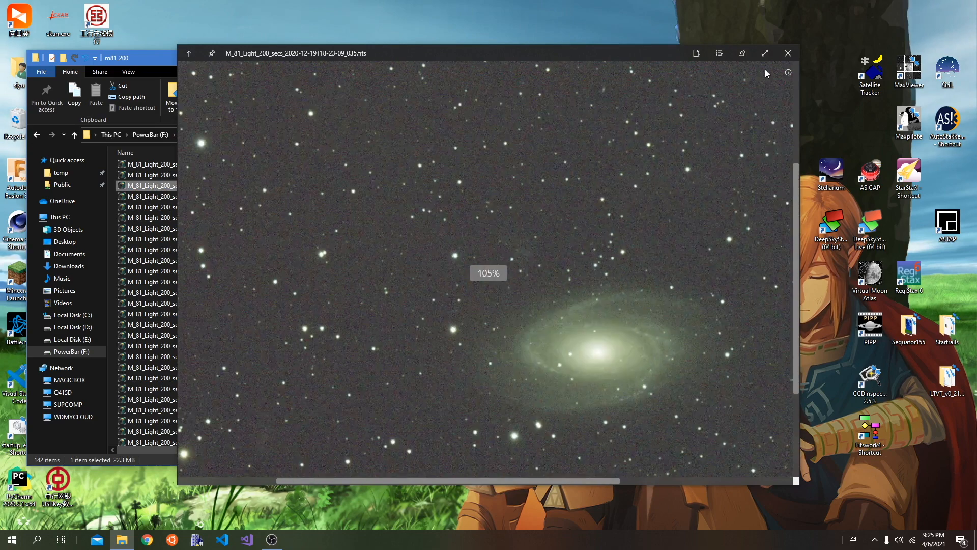
click(787, 72)
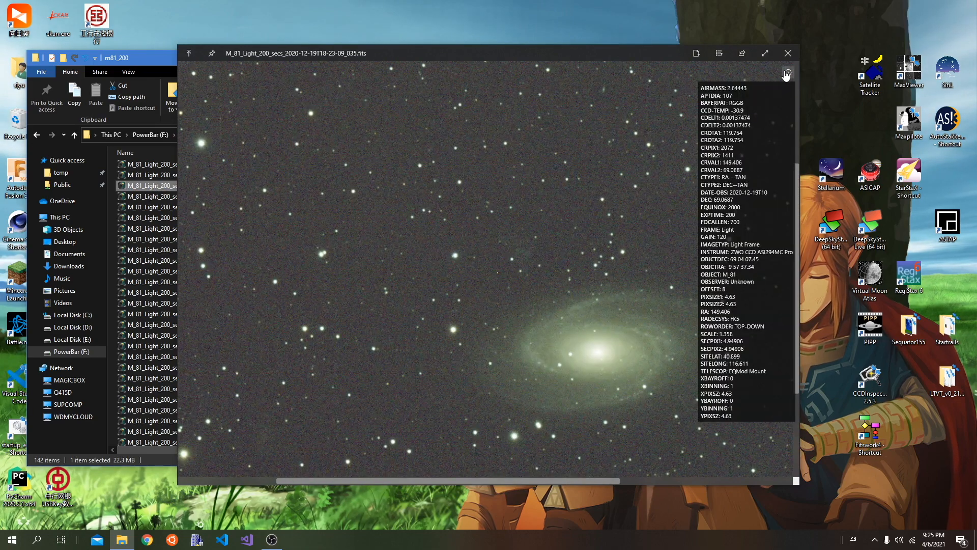
click(786, 53)
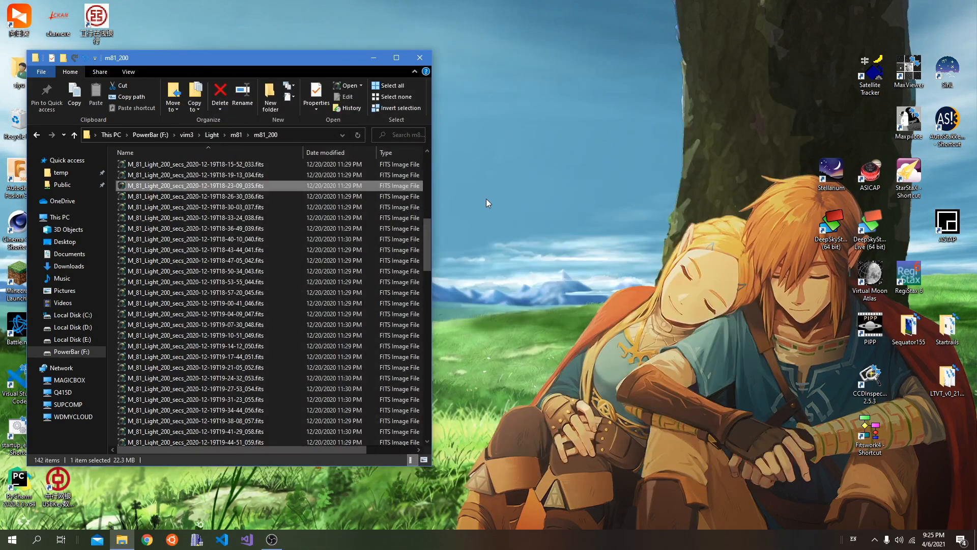
Step: Download QuickLook-3.6.11.msi from the GitHub release page's Assets
double_click(194, 186)
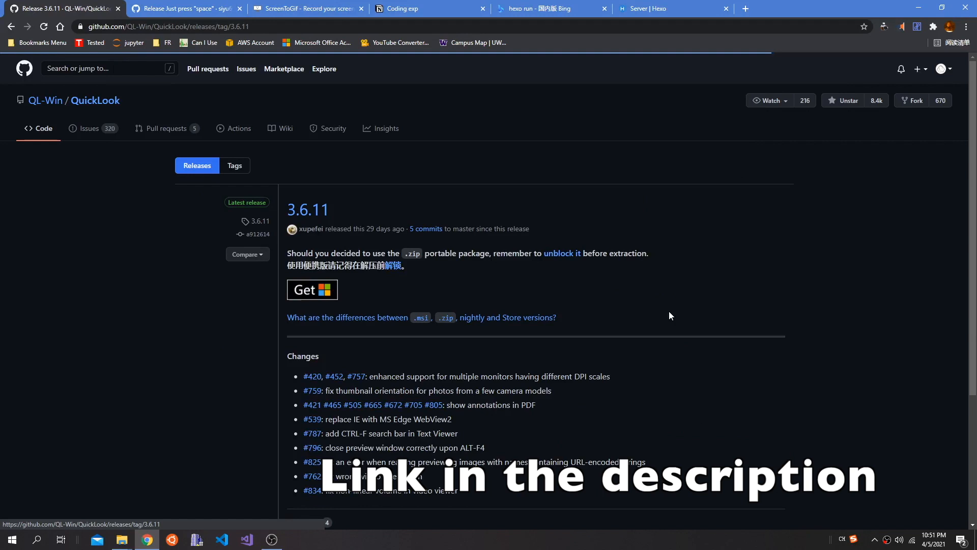
scroll(down, 3)
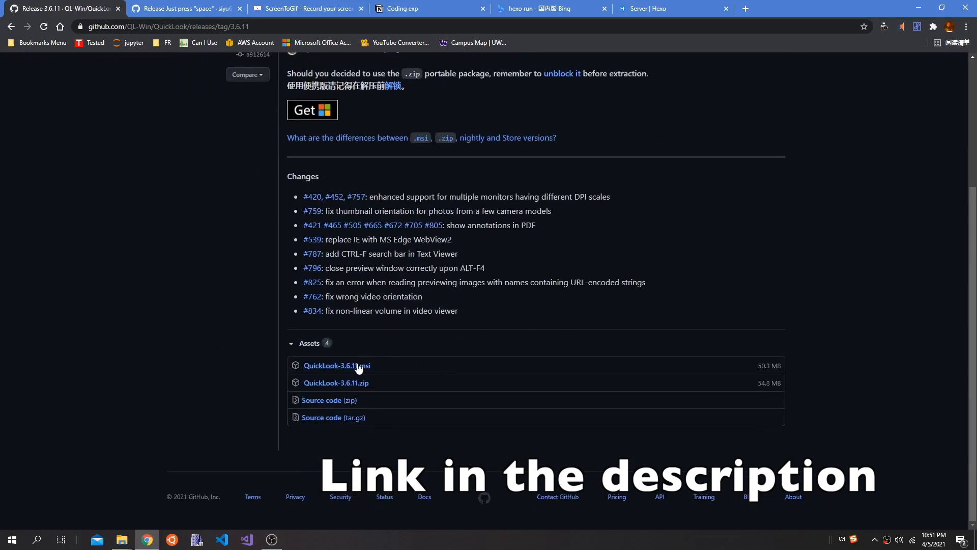
click(336, 366)
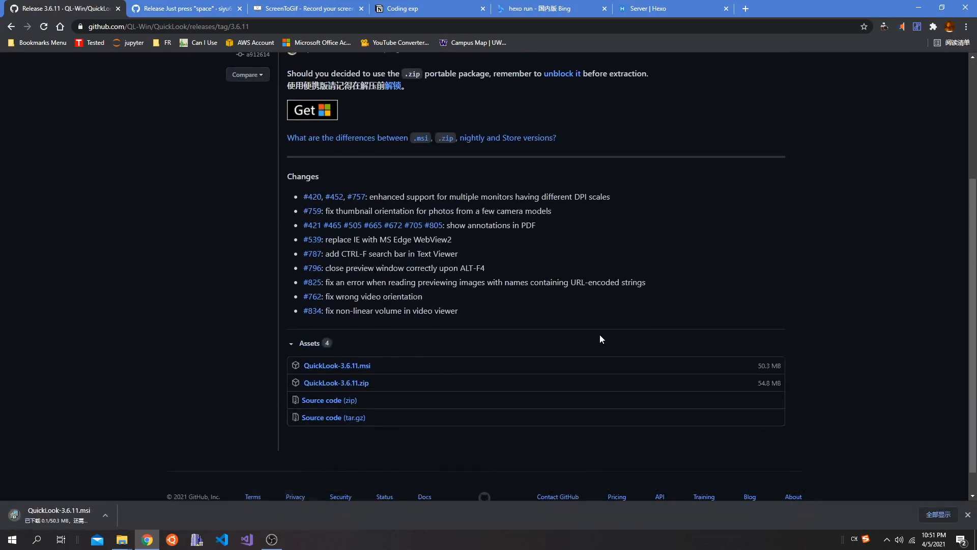
mouse_move(170, 305)
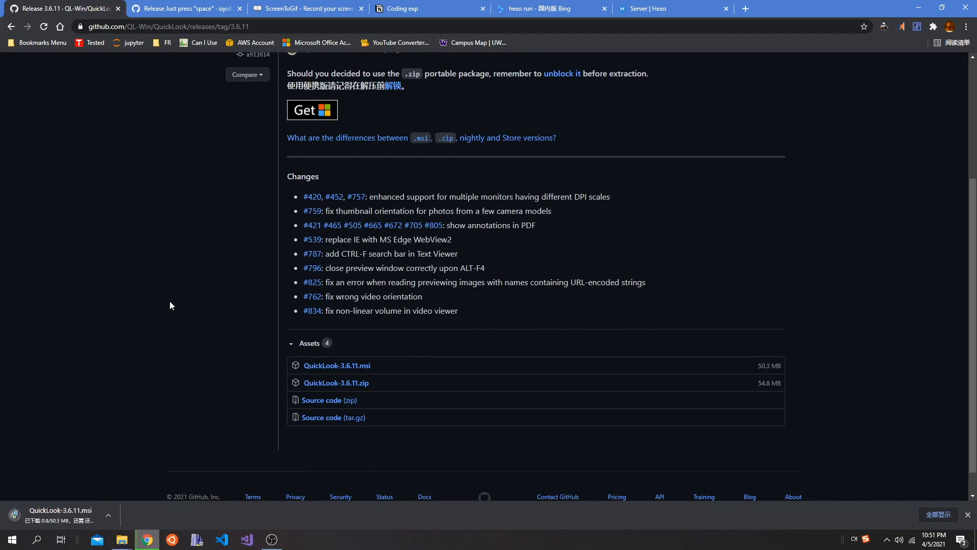
Step: Install QuickLook 3.6.11 into D:\Programs\QuickLook\ after accepting the license
click(59, 514)
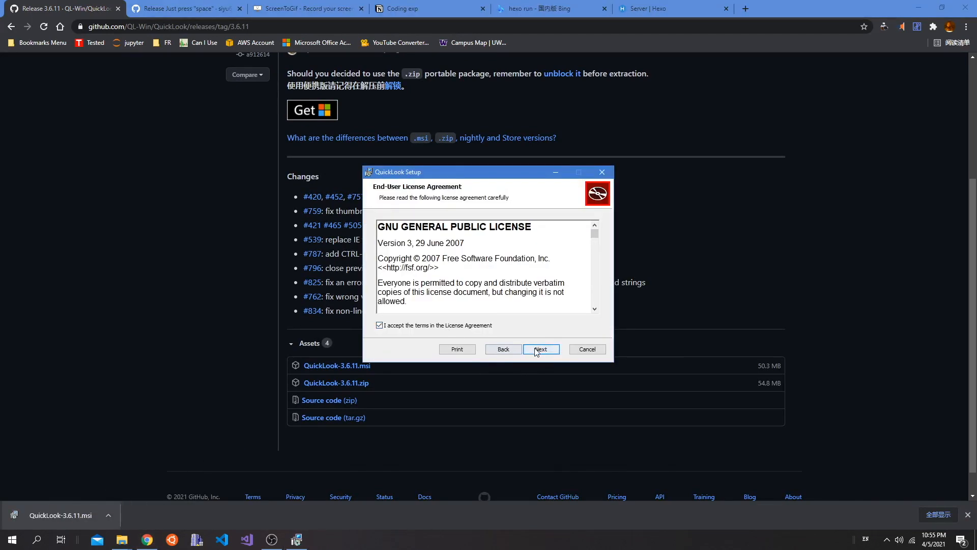
click(540, 349)
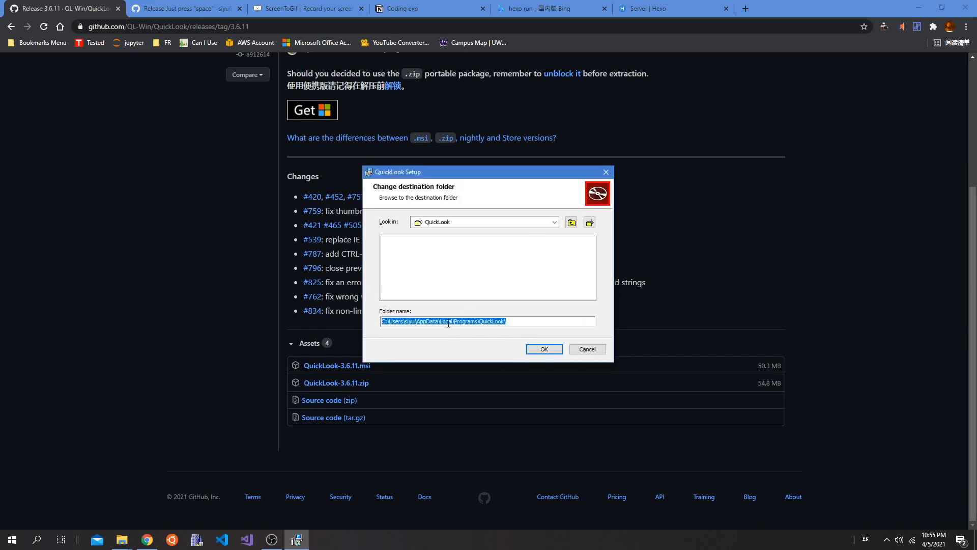
text(D:\Programs\QuickLook\)
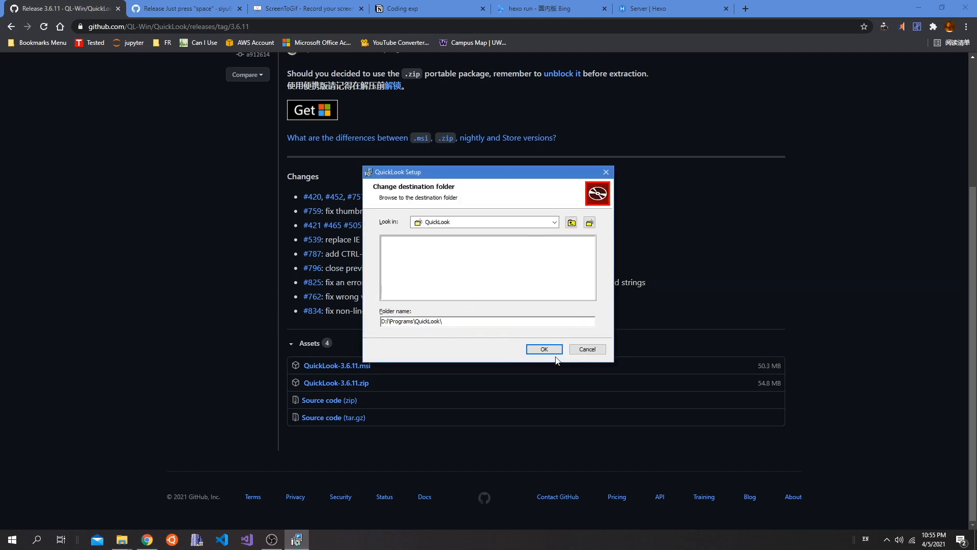
click(543, 348)
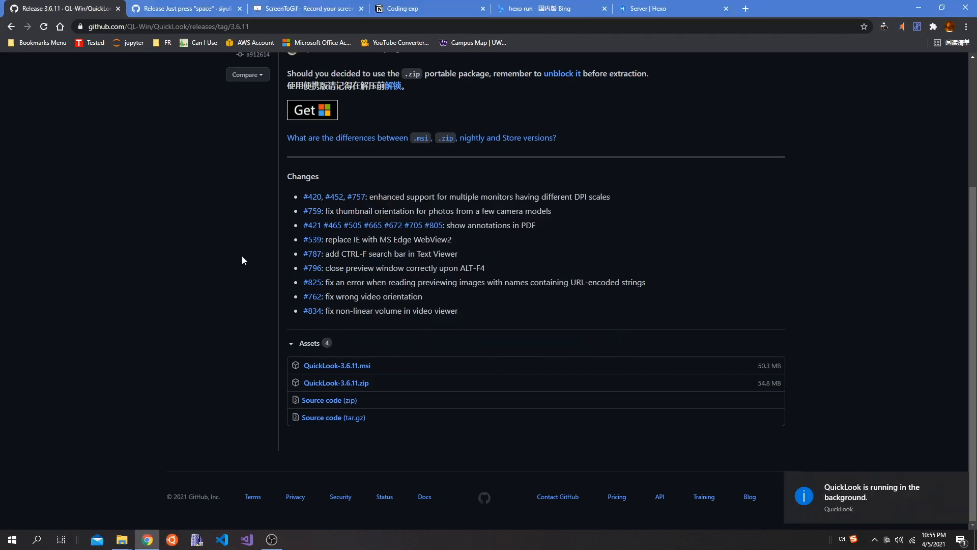
Step: Download the FitsViewer .qlplugin file and show it in its folder
click(184, 8)
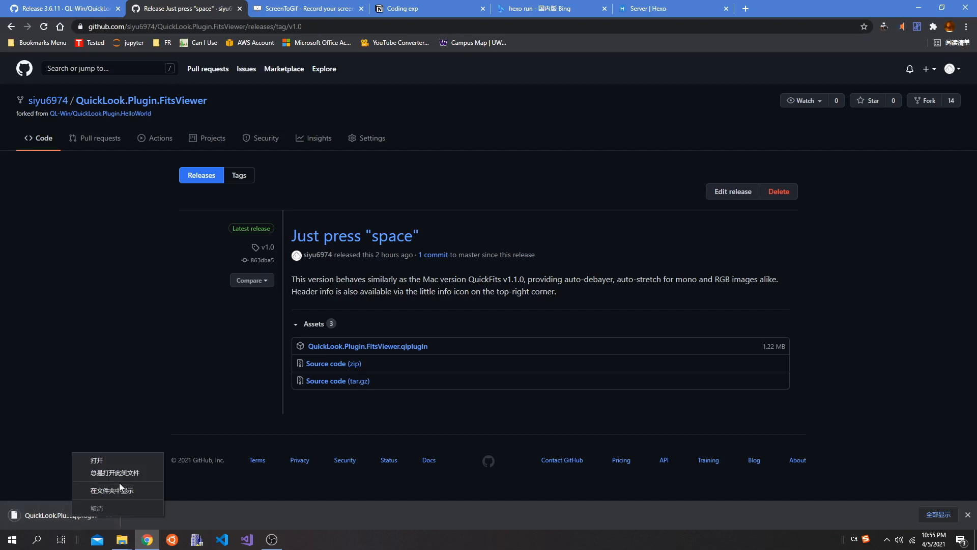
click(113, 489)
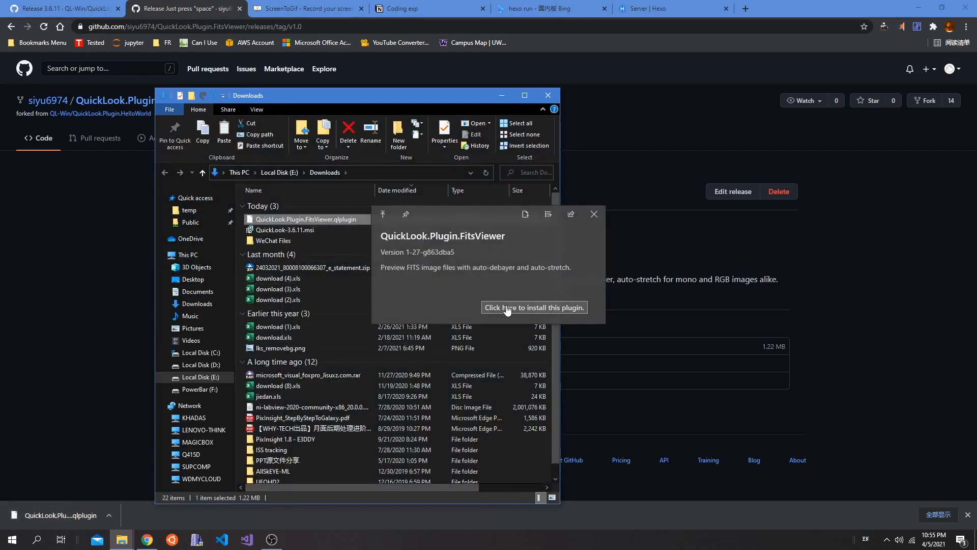
Step: Install the FitsViewer plugin, restart QuickLook, and select an M 45 FITS image
click(533, 308)
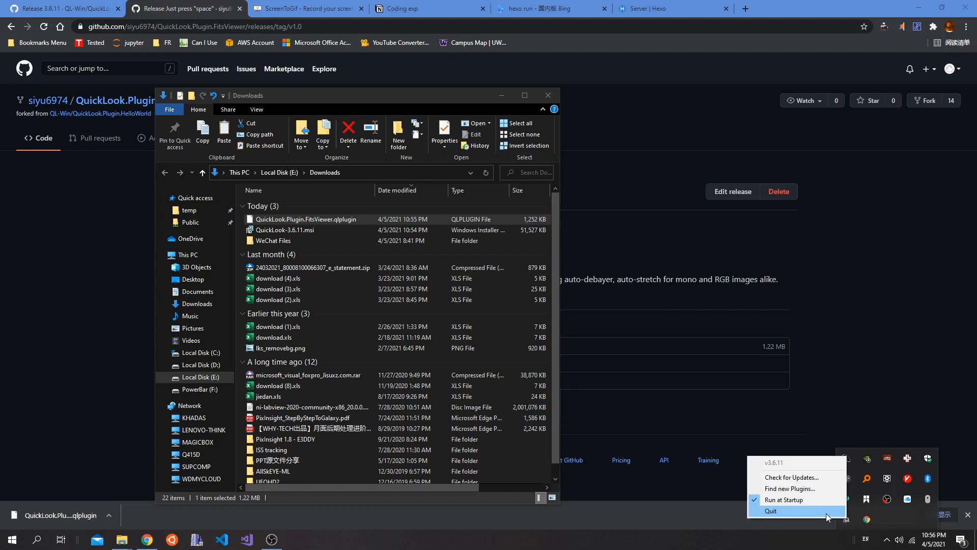
click(11, 539)
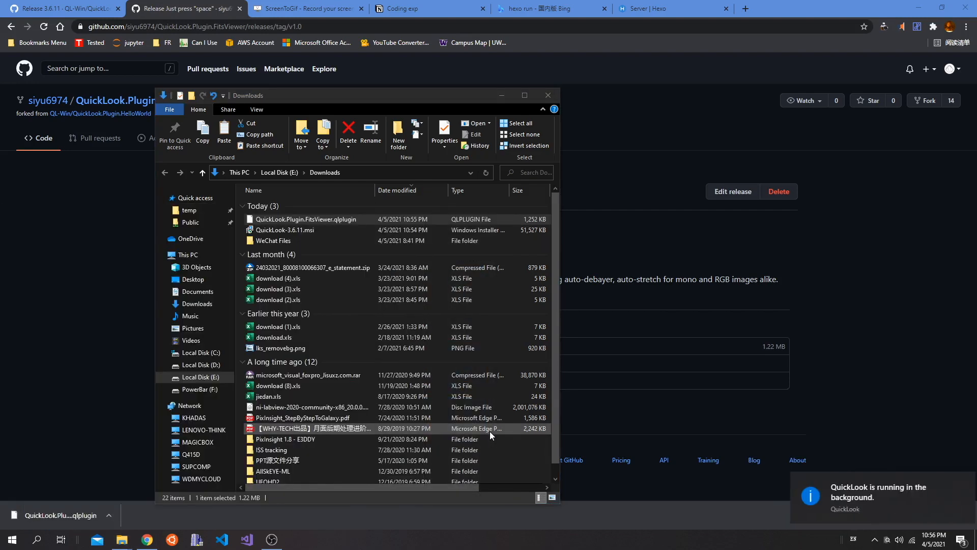
mouse_move(122, 539)
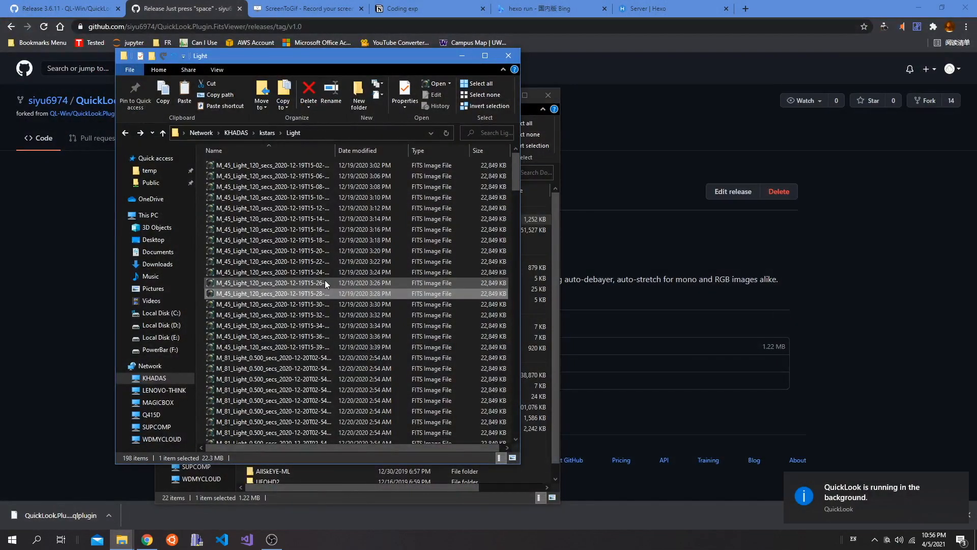
click(268, 283)
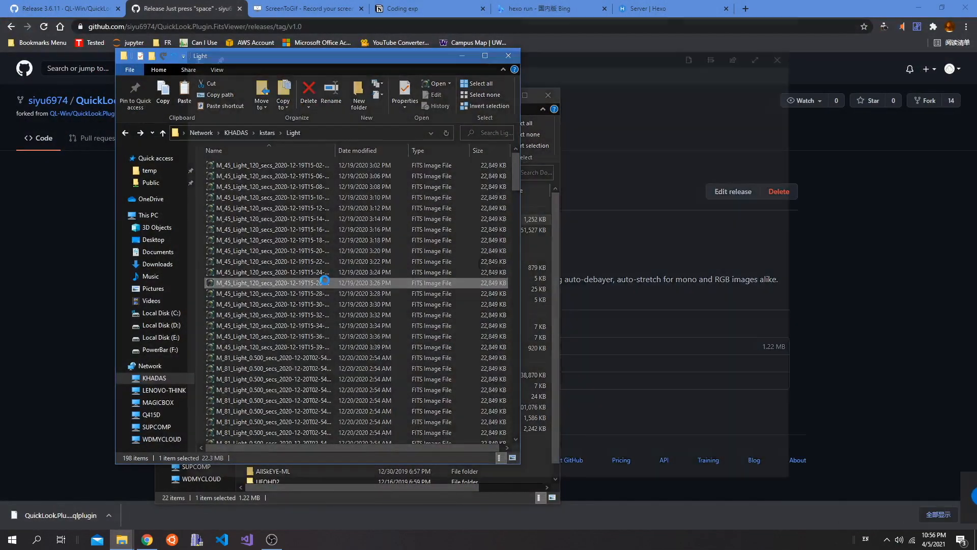